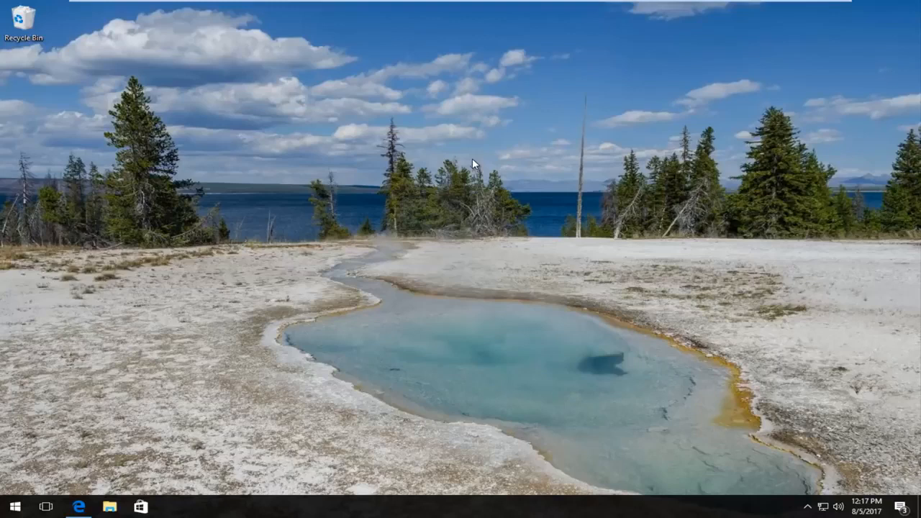
{"action": "mouse_move", "coordinate": [99, 276]}
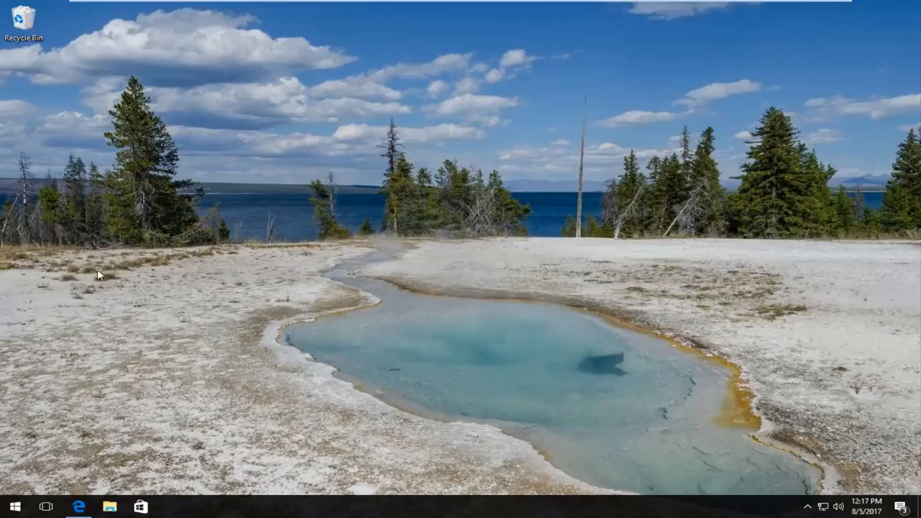
{"action": "mouse_move", "coordinate": [79, 507]}
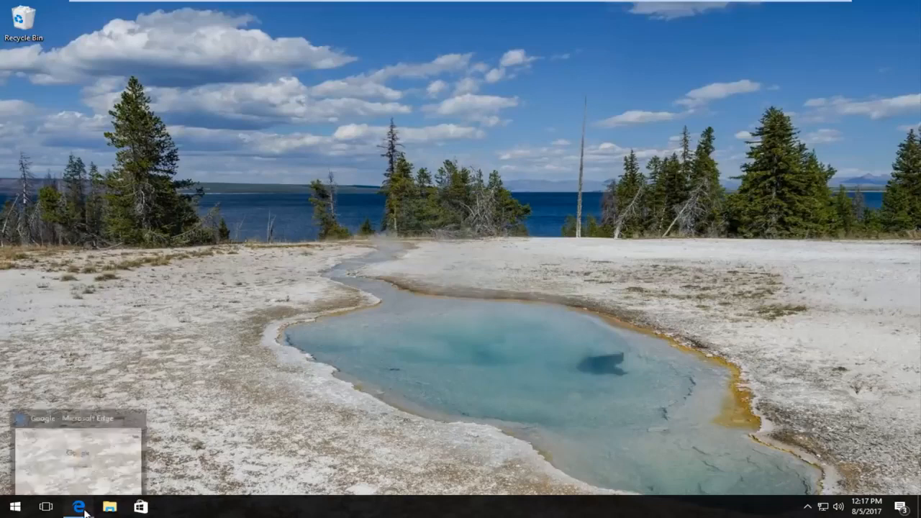
Step: Search Google for 'steam_api dll download' in Edge and pick the DLL-files.com result
{"action": "left_click", "coordinate": [81, 507]}
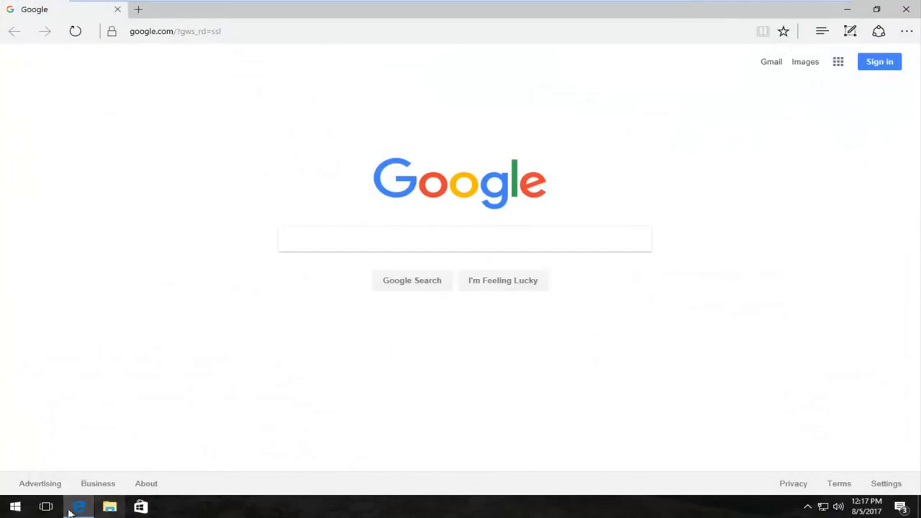
{"action": "left_click", "coordinate": [463, 238]}
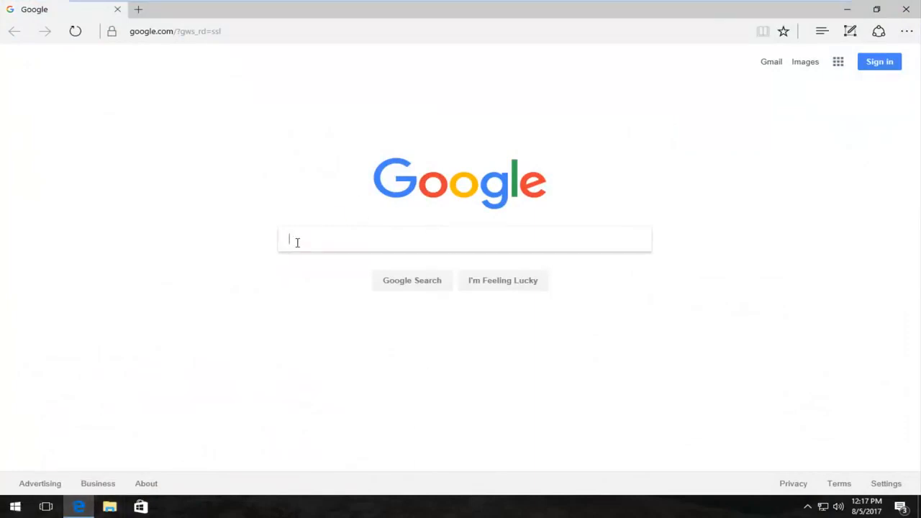
{"action": "type", "text": "steam_api.dll download"}
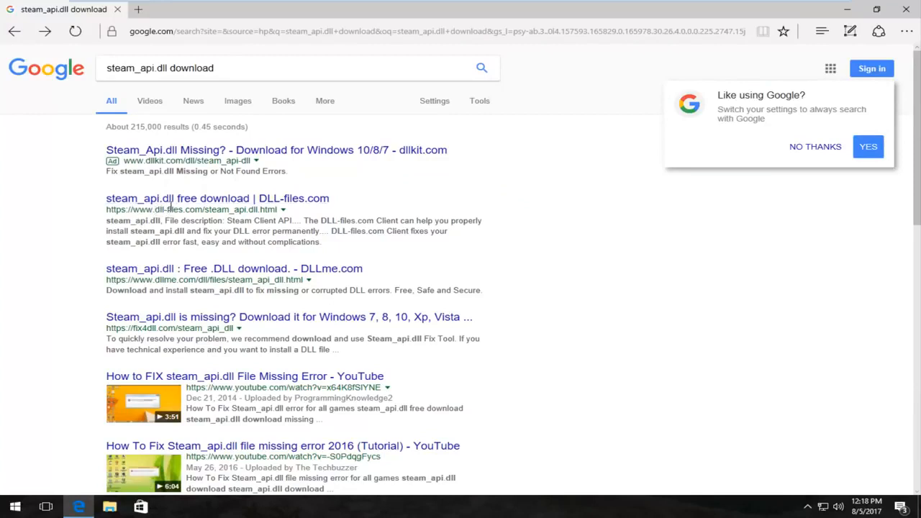
{"action": "mouse_move", "coordinate": [162, 201]}
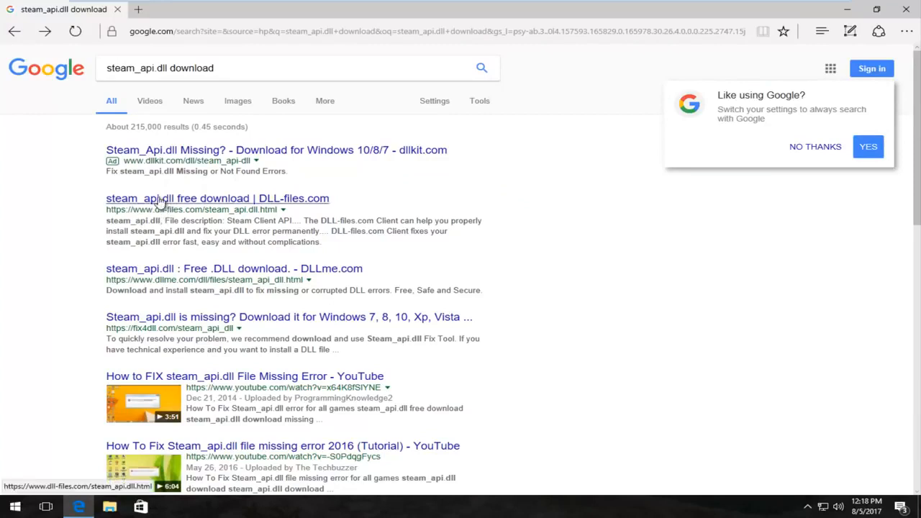
{"action": "left_click", "coordinate": [217, 199]}
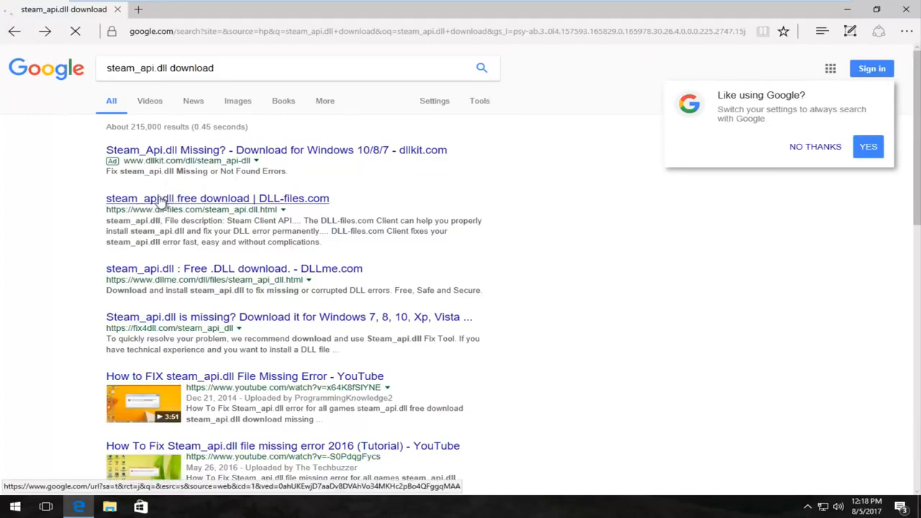
Step: Open the DLL-files.com steam_api.dll page and scroll to its five available versions
{"action": "left_click", "coordinate": [217, 199]}
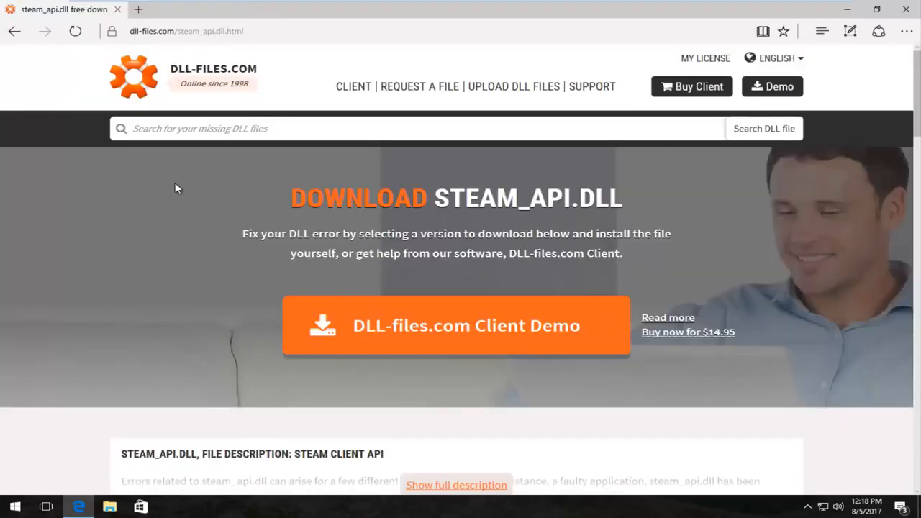
{"action": "mouse_move", "coordinate": [536, 183]}
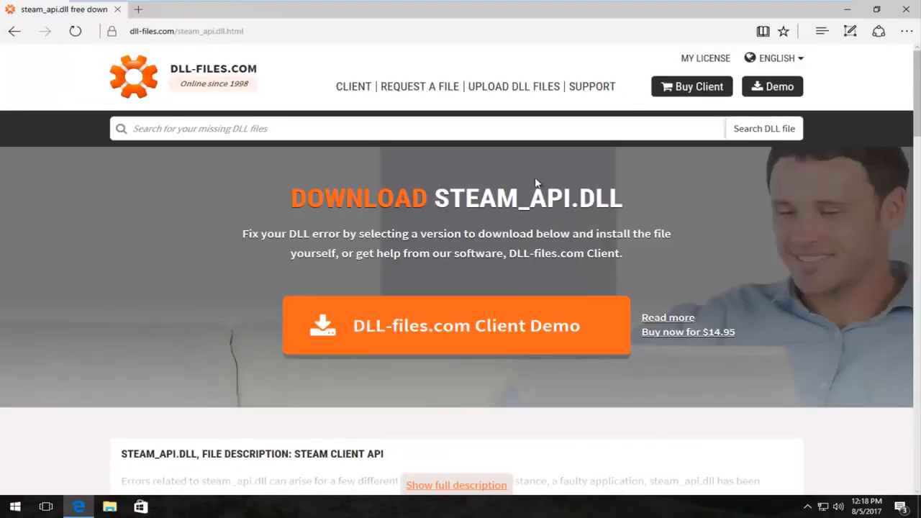
{"action": "scroll", "scroll_direction": "down", "scroll_amount": 3}
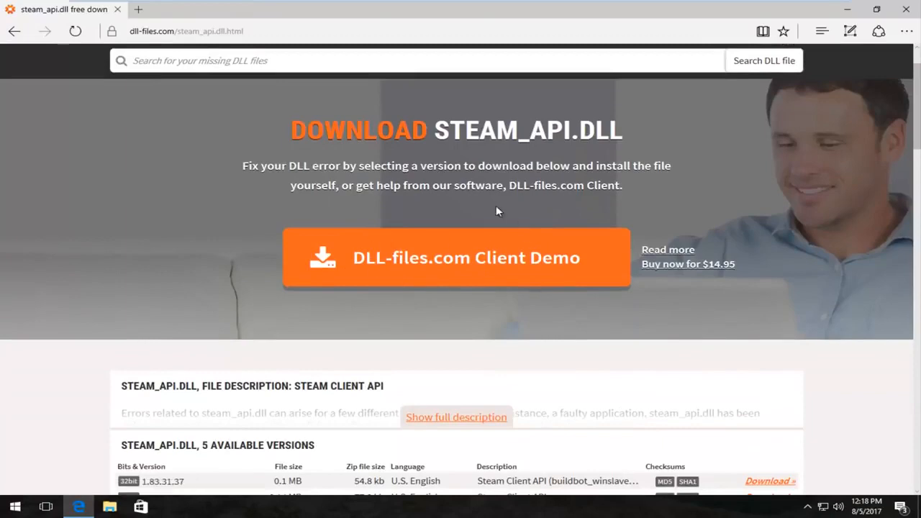
{"action": "scroll", "scroll_direction": "down", "scroll_amount": 3}
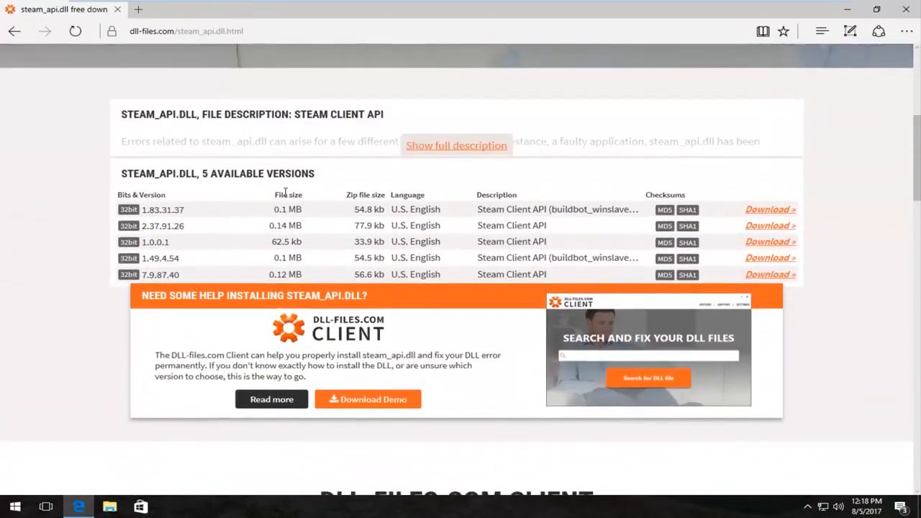
{"action": "scroll", "scroll_direction": "up", "scroll_amount": 3}
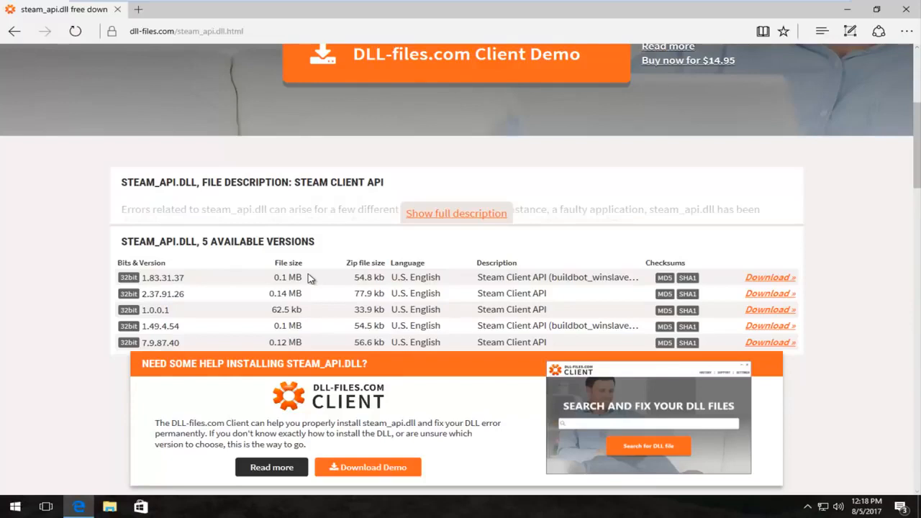
{"action": "scroll", "scroll_direction": "down", "scroll_amount": 3}
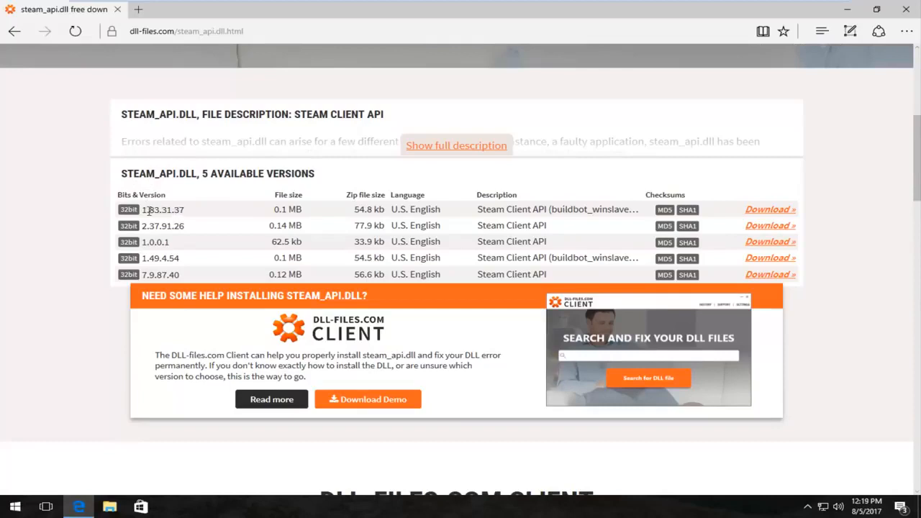
{"action": "mouse_move", "coordinate": [699, 224]}
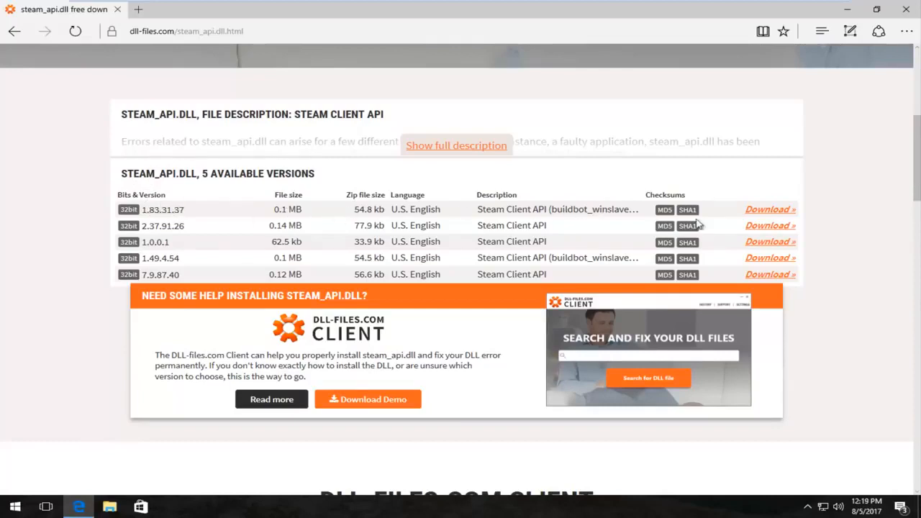
Step: Download steam_api.zip version 1.83.31.37 and open the Downloads folder holding it
{"action": "left_click", "coordinate": [768, 210]}
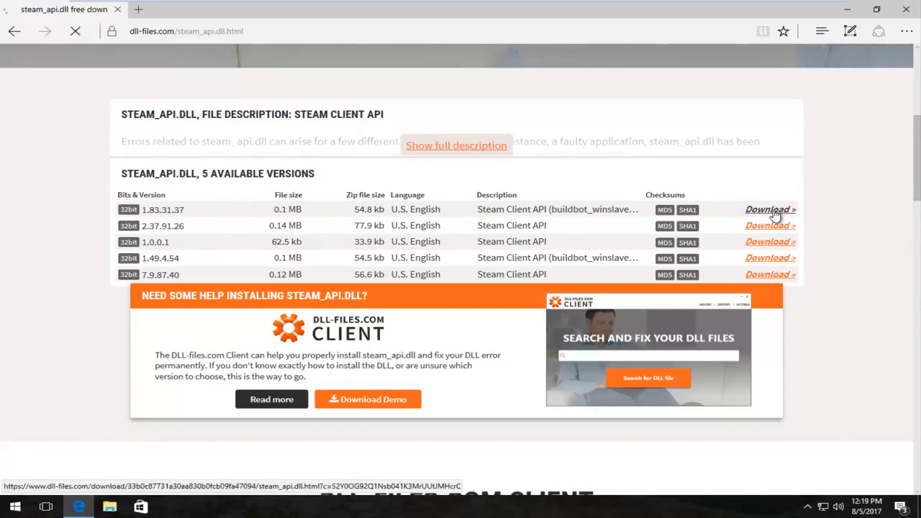
{"action": "left_click", "coordinate": [769, 210]}
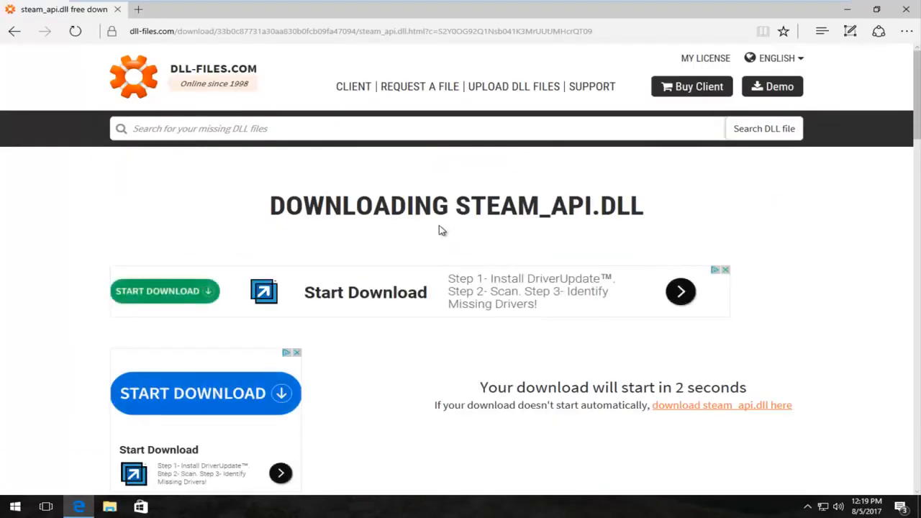
{"action": "scroll", "scroll_direction": "down", "scroll_amount": 3}
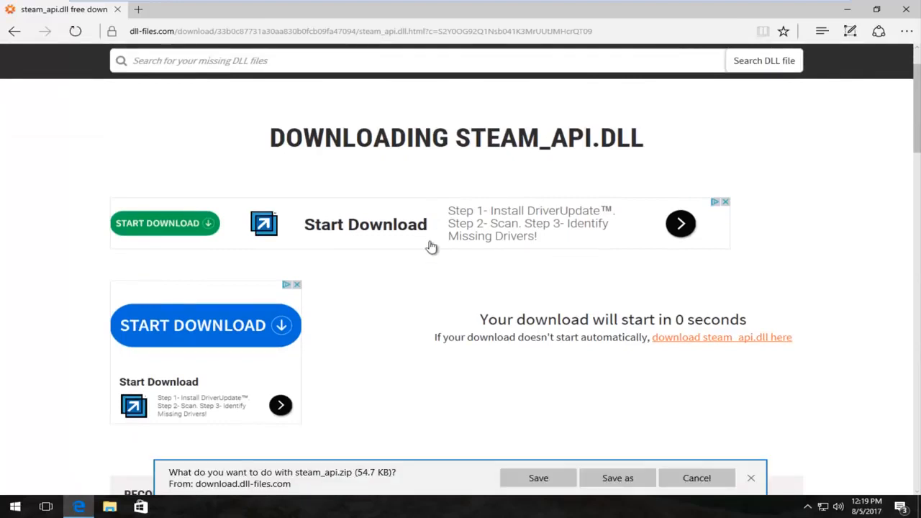
{"action": "mouse_move", "coordinate": [320, 487]}
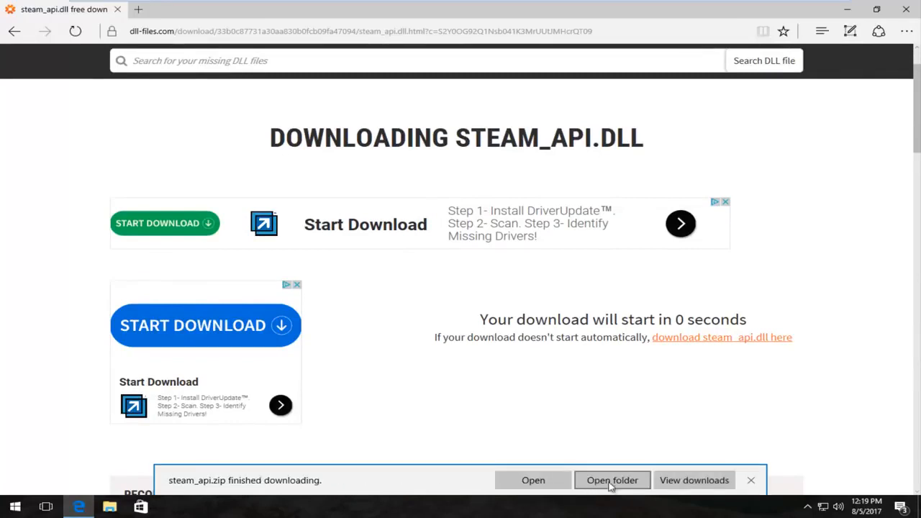
{"action": "left_click", "coordinate": [613, 481]}
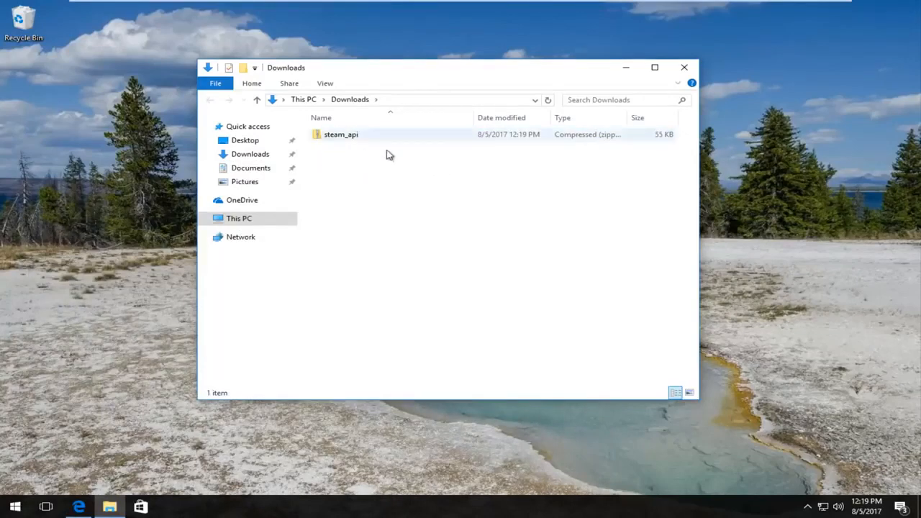
{"action": "mouse_move", "coordinate": [392, 147]}
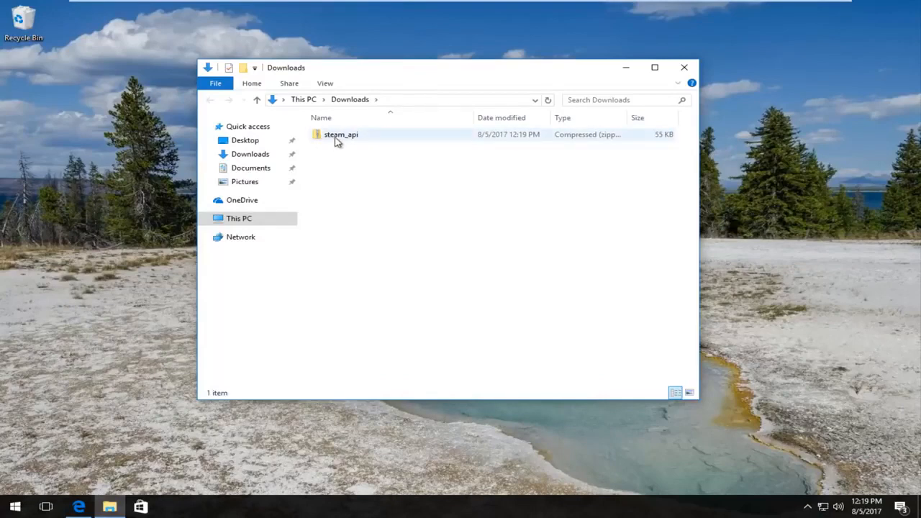
{"action": "mouse_move", "coordinate": [339, 135]}
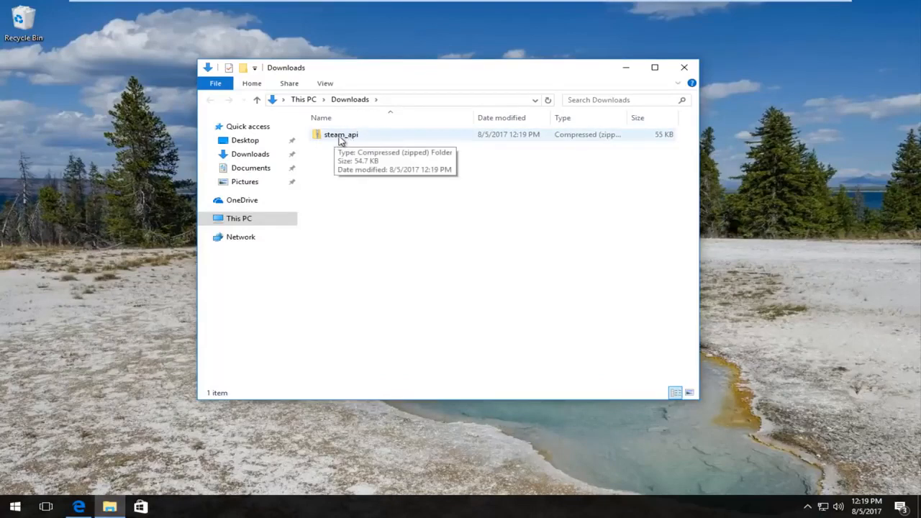
Step: Open the steam_api zip in Downloads and select steam_api.dll inside it
{"action": "double_click", "coordinate": [339, 135]}
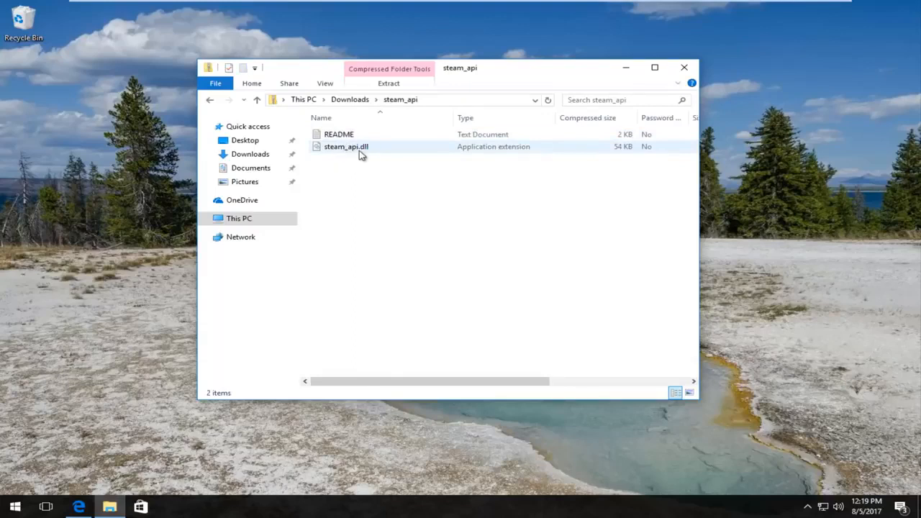
{"action": "left_click", "coordinate": [314, 180]}
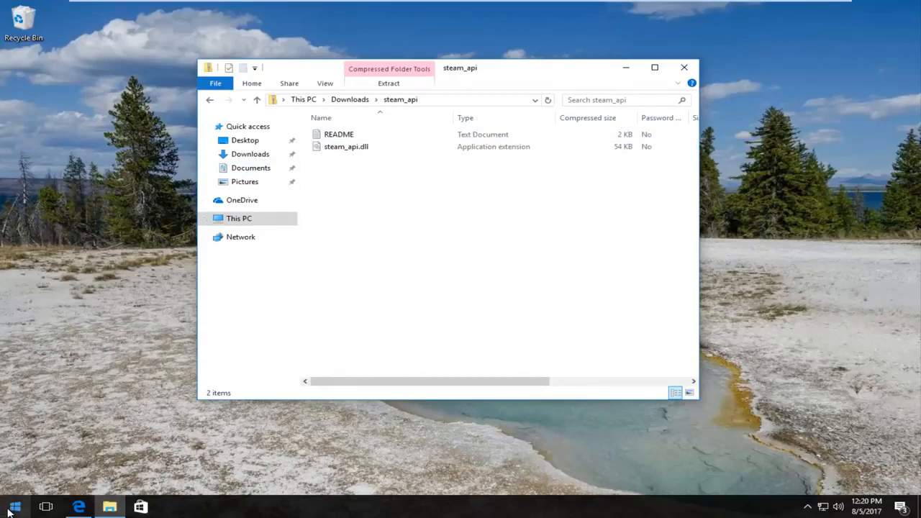
Step: Search the Start menu for 'file explorer' to get File Explorer as best match
{"action": "left_click", "coordinate": [14, 507]}
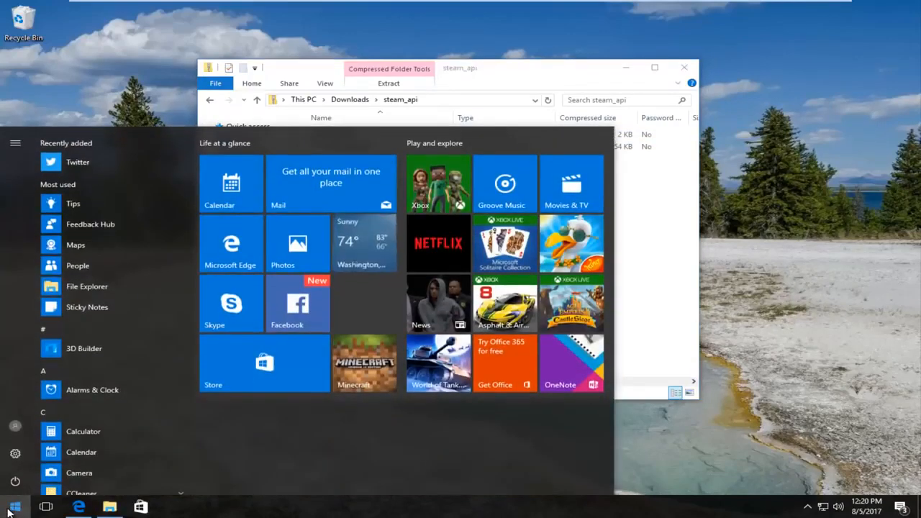
{"action": "type", "text": "file explorer"}
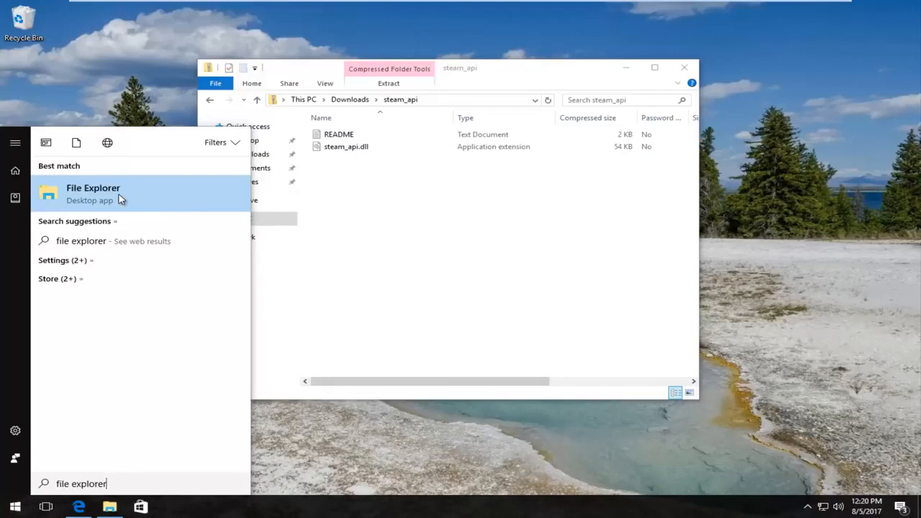
Step: Launch a new File Explorer window and bring up its Folder Options dialog
{"action": "left_click", "coordinate": [92, 187]}
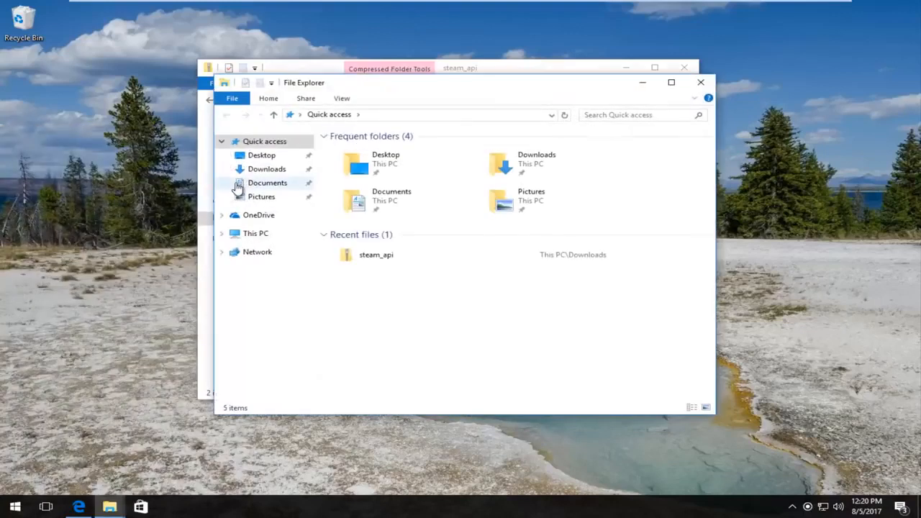
{"action": "mouse_move", "coordinate": [342, 102]}
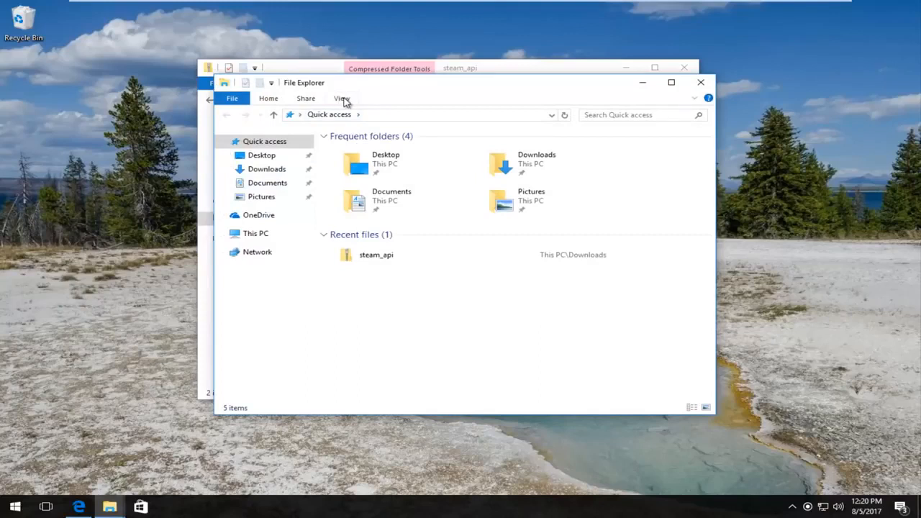
{"action": "mouse_move", "coordinate": [330, 107]}
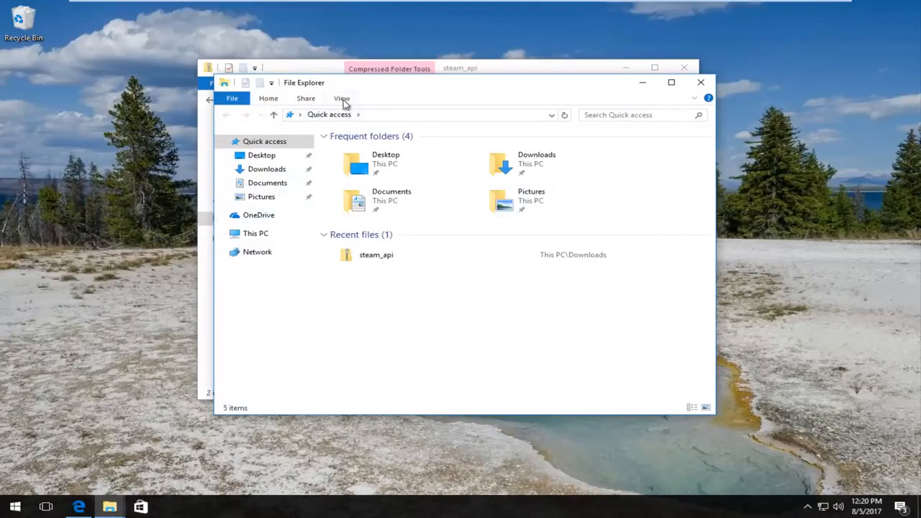
{"action": "left_click", "coordinate": [341, 98]}
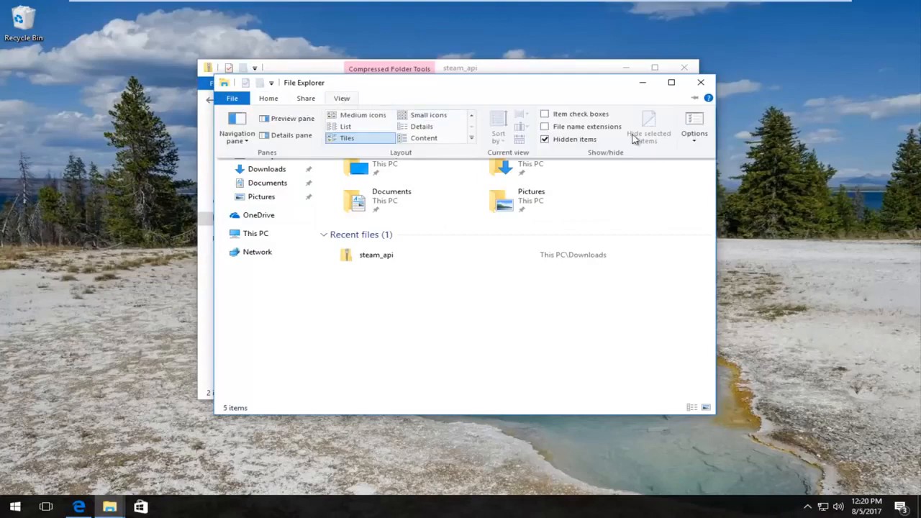
{"action": "mouse_move", "coordinate": [694, 129]}
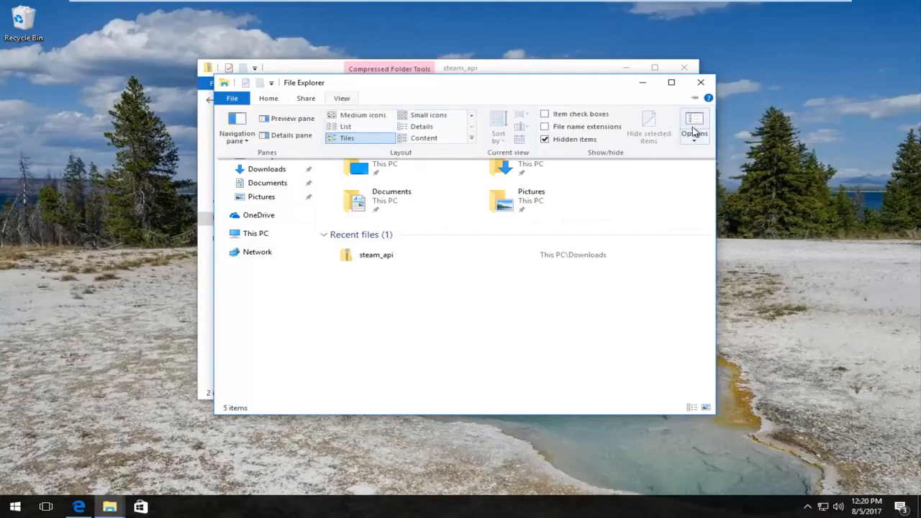
{"action": "left_click", "coordinate": [693, 122]}
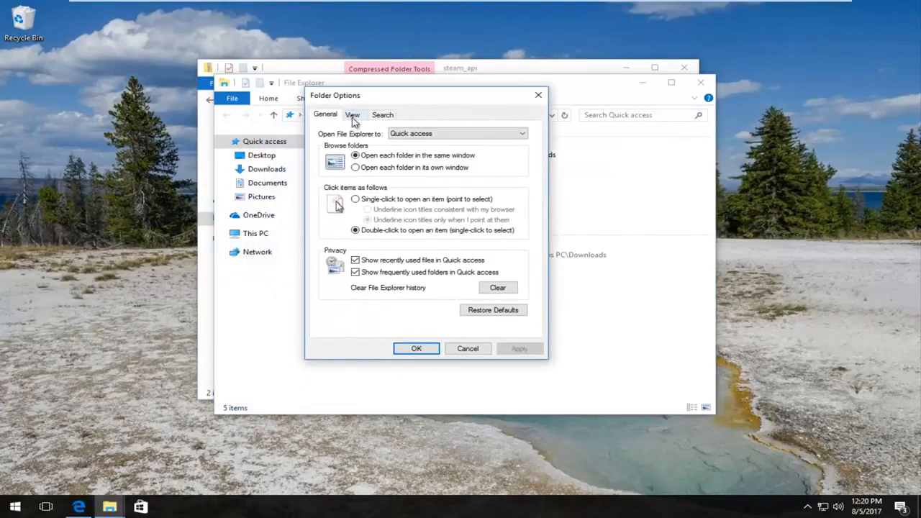
Step: Enable 'Show hidden files, folders, and drives' in Folder Options and apply it
{"action": "left_click", "coordinate": [353, 115]}
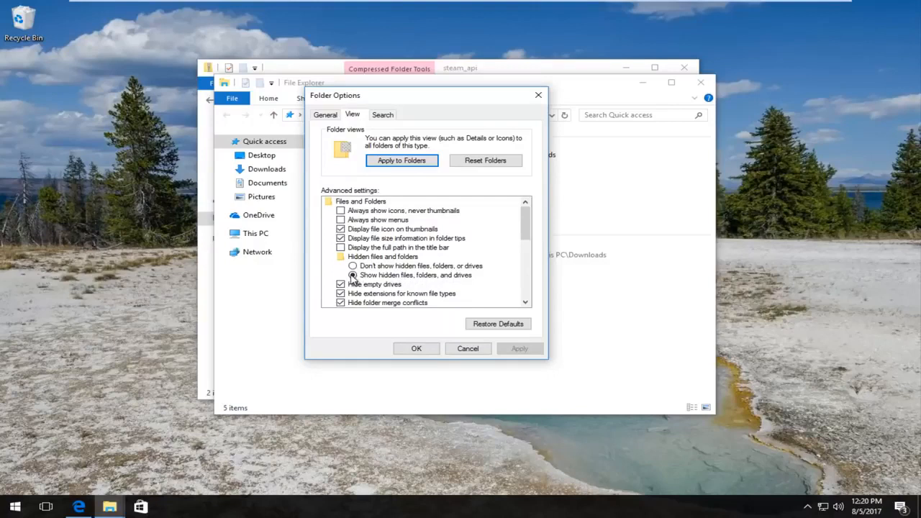
{"action": "left_click", "coordinate": [353, 275]}
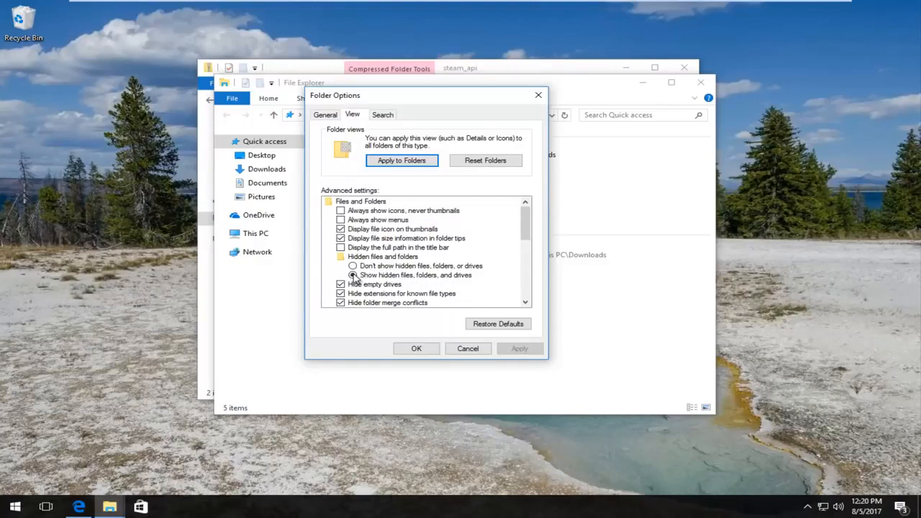
{"action": "left_click", "coordinate": [352, 264]}
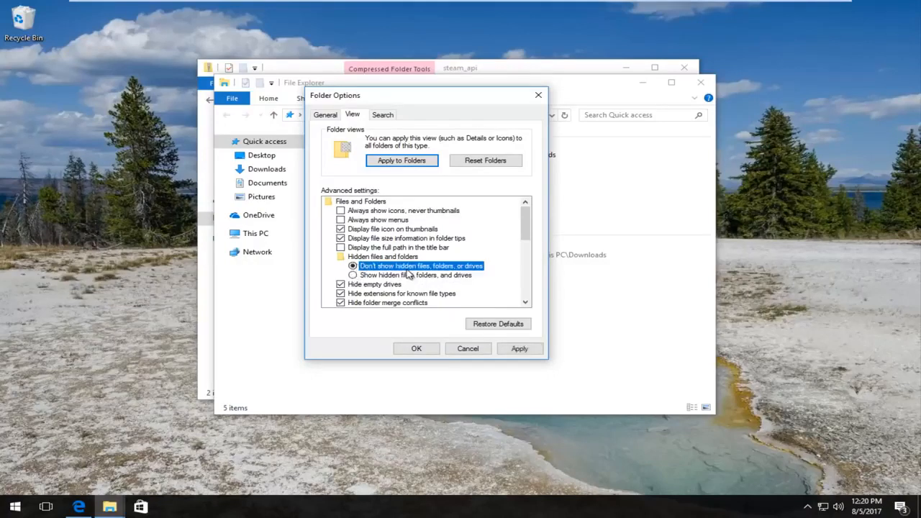
{"action": "mouse_move", "coordinate": [375, 272]}
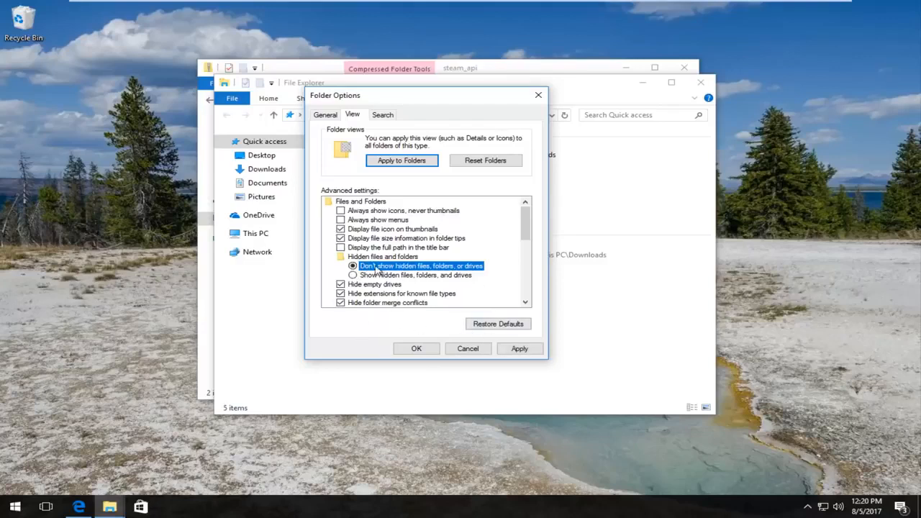
{"action": "left_click", "coordinate": [354, 275]}
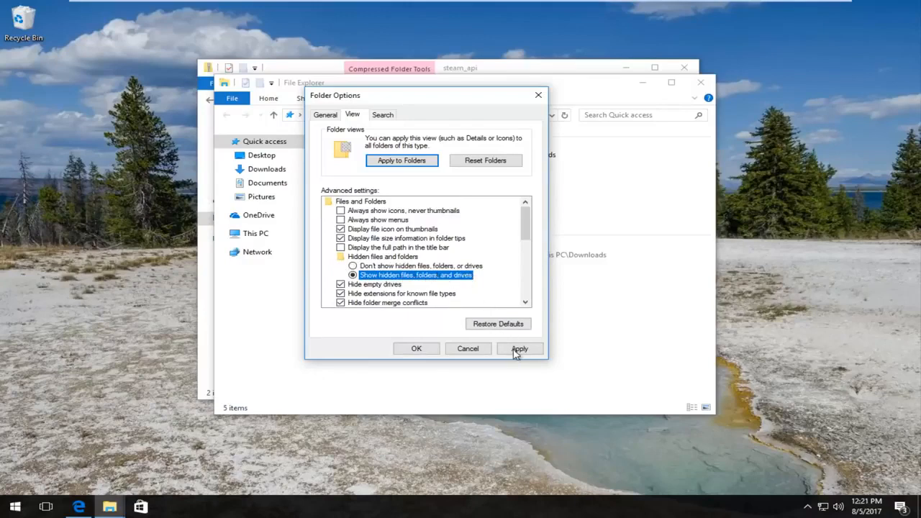
{"action": "left_click", "coordinate": [416, 348]}
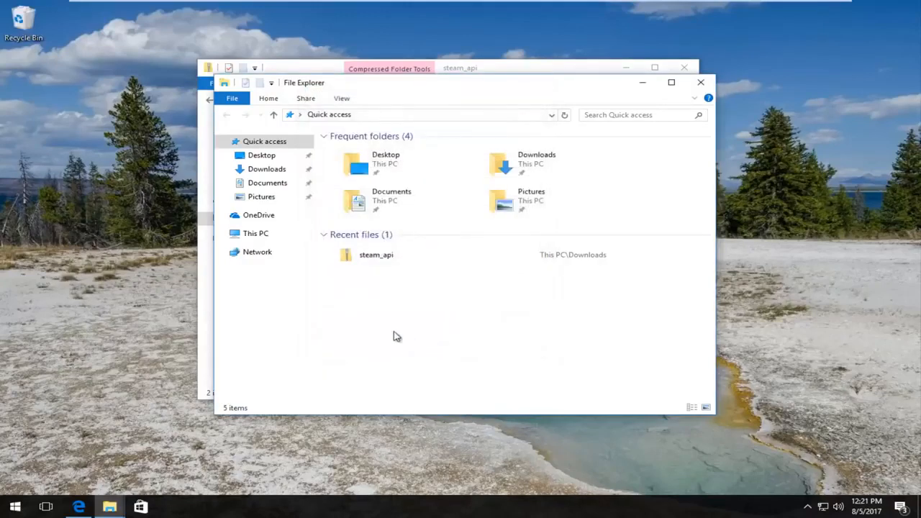
{"action": "mouse_move", "coordinate": [403, 315]}
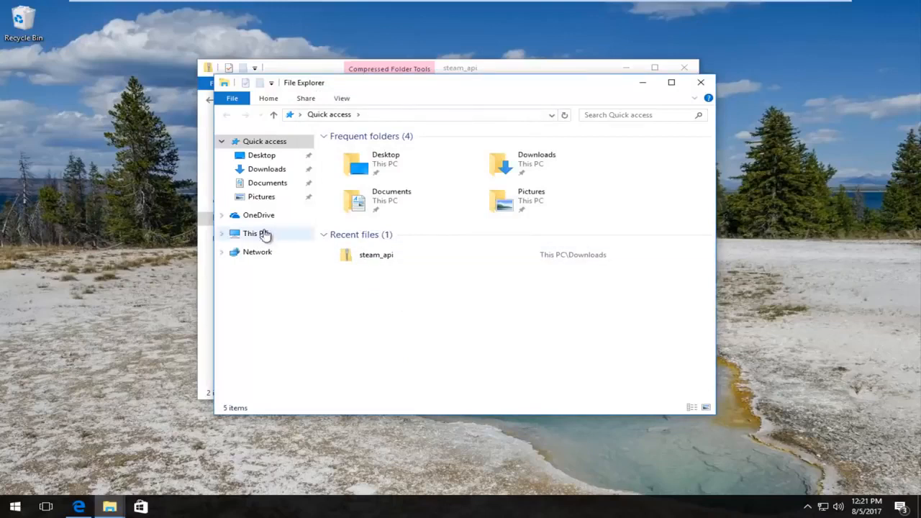
{"action": "mouse_move", "coordinate": [279, 224]}
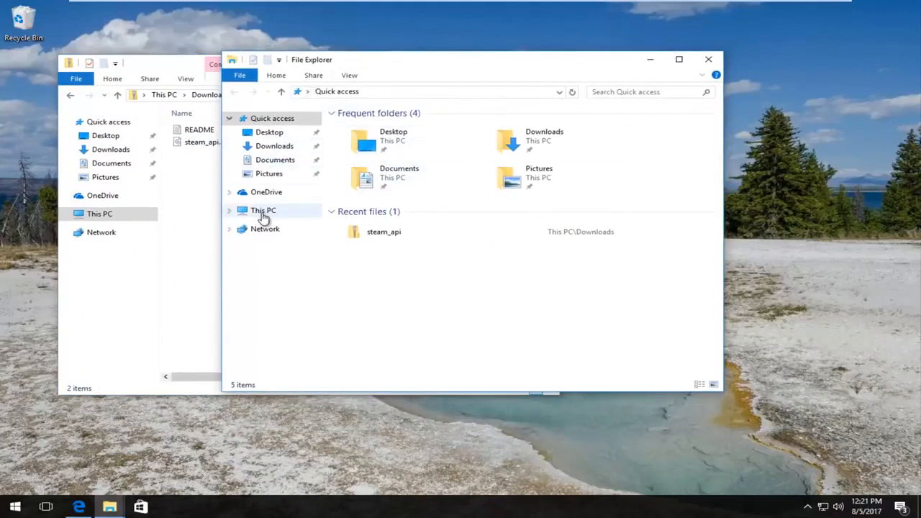
Step: Show This PC with its folders and Local Disk (C:) in the second window
{"action": "left_click", "coordinate": [262, 210]}
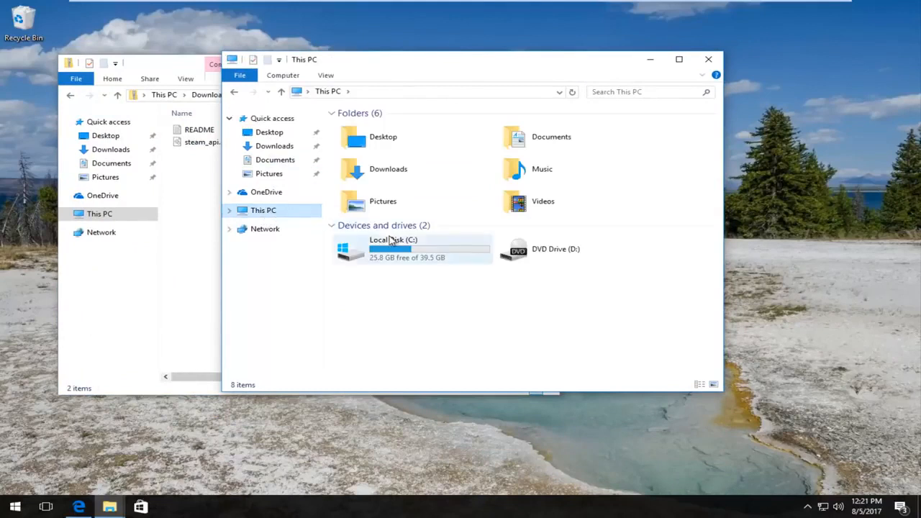
{"action": "mouse_move", "coordinate": [415, 247]}
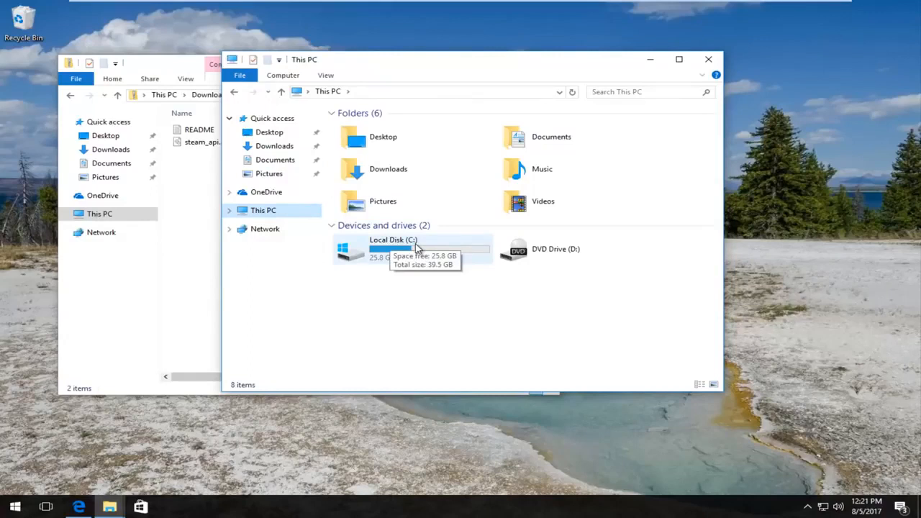
{"action": "mouse_move", "coordinate": [394, 252]}
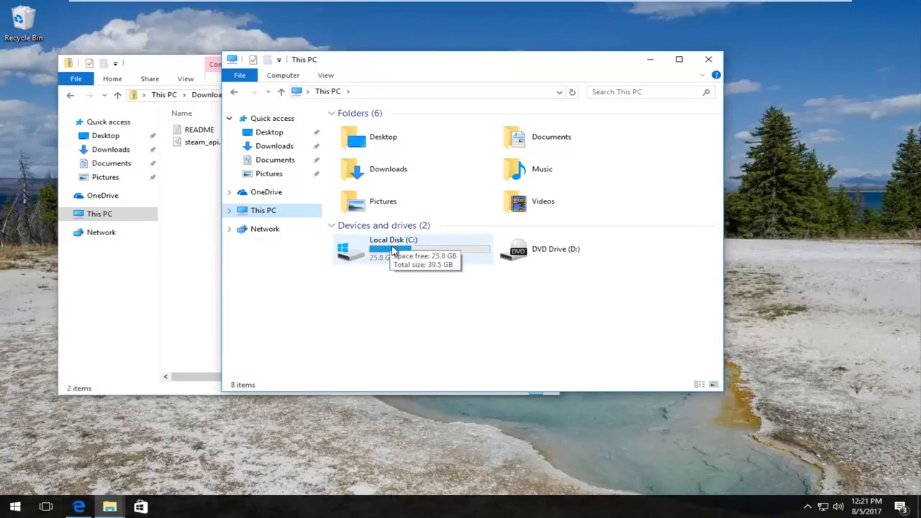
{"action": "mouse_move", "coordinate": [385, 268]}
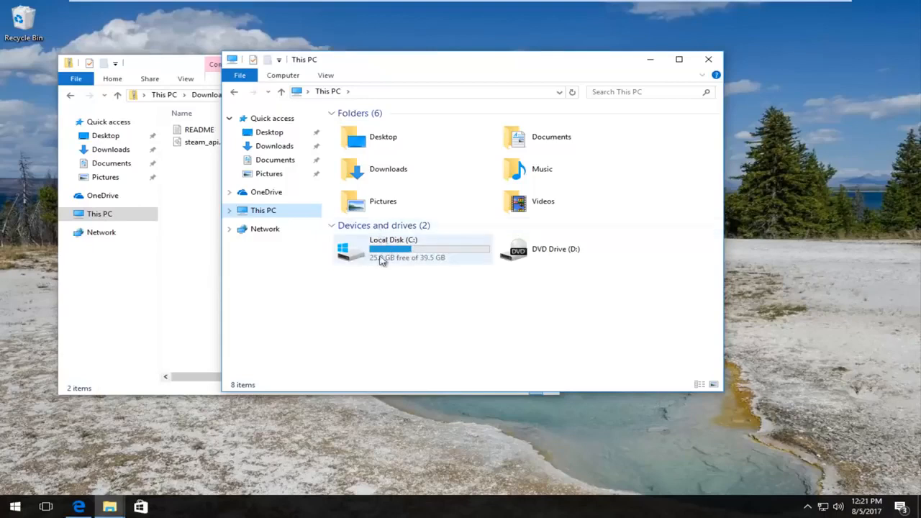
{"action": "mouse_move", "coordinate": [381, 252]}
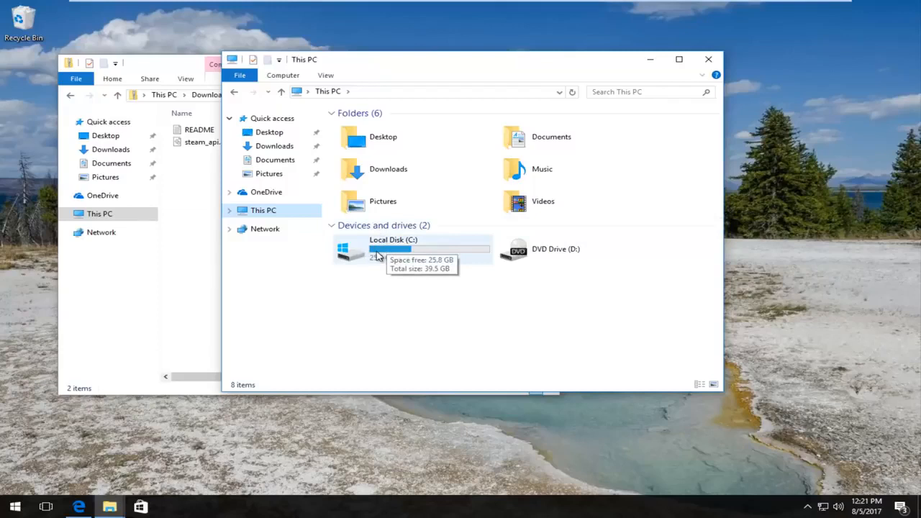
Step: Open Local Disk (C:), then its Windows folder, and scroll down to System32
{"action": "double_click", "coordinate": [393, 247]}
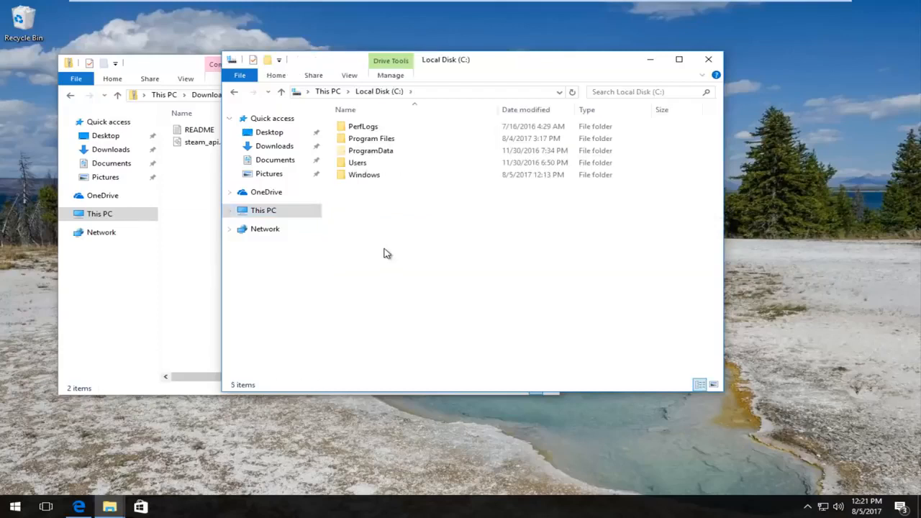
{"action": "left_click", "coordinate": [364, 176]}
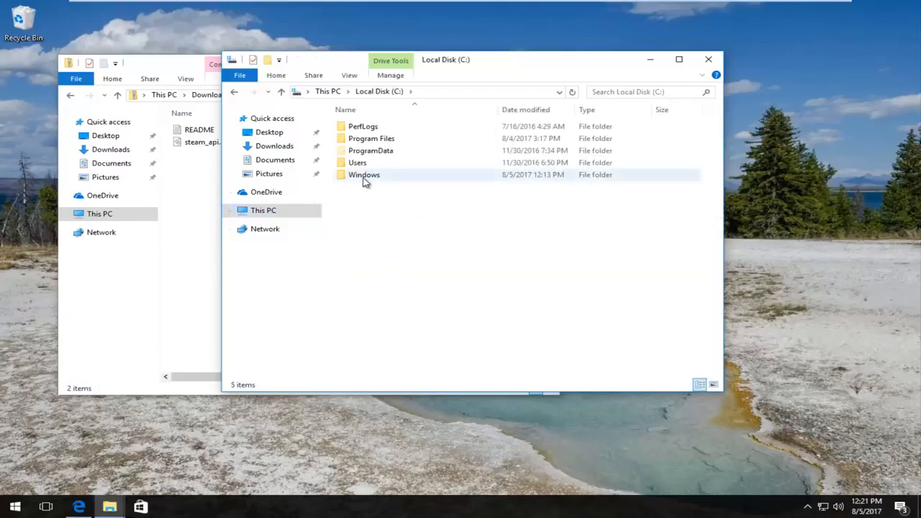
{"action": "double_click", "coordinate": [365, 175]}
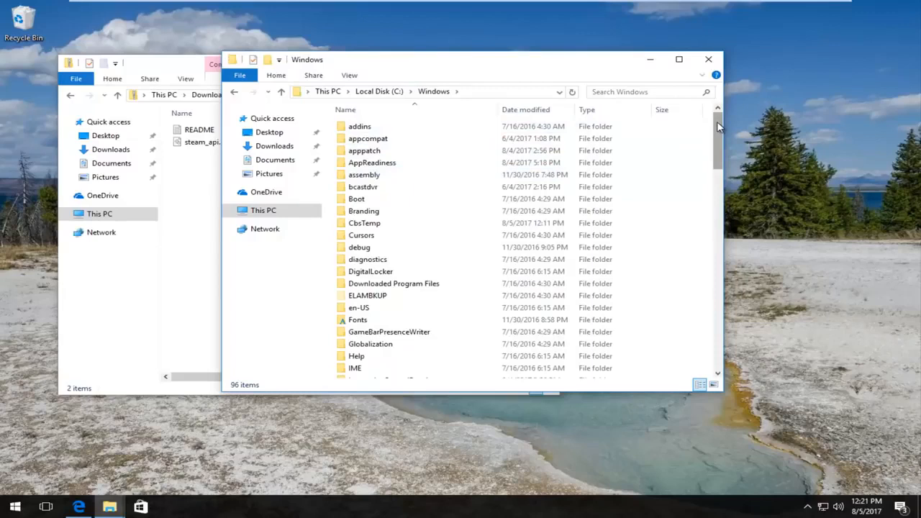
{"action": "scroll", "scroll_direction": "down", "scroll_amount": 3}
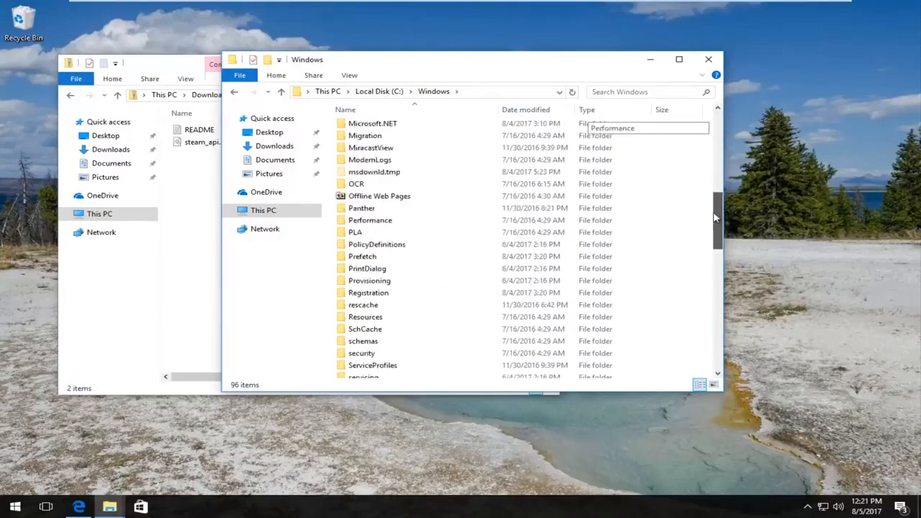
{"action": "scroll", "scroll_direction": "down", "scroll_amount": 3}
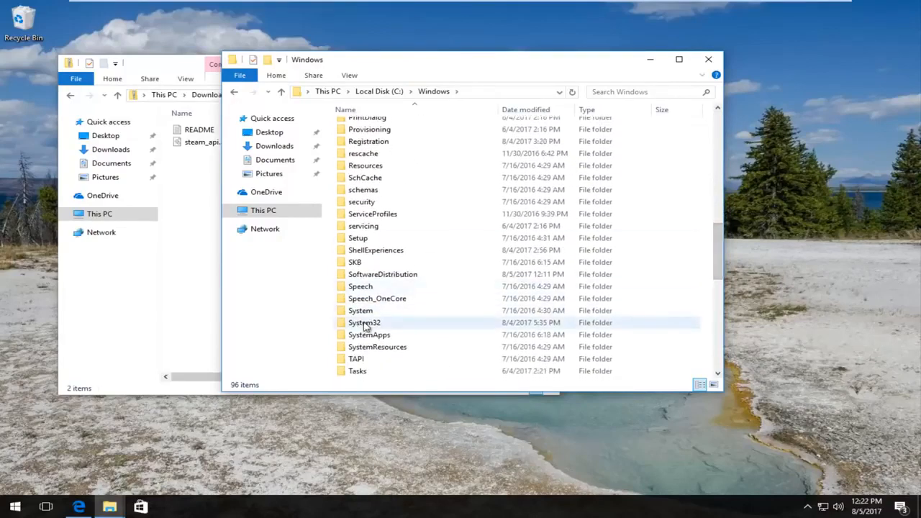
{"action": "mouse_move", "coordinate": [364, 322]}
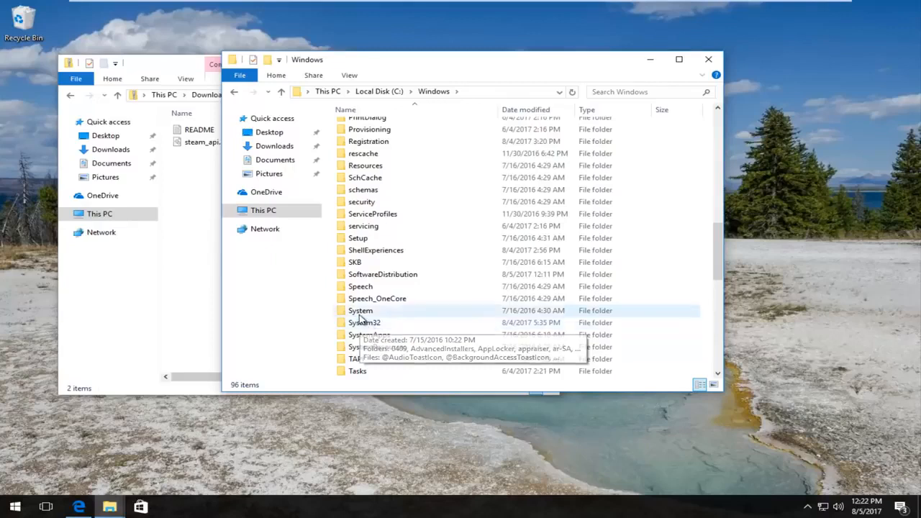
Step: Open System32 and select steam_api.dll in the extracted folder for copying there
{"action": "double_click", "coordinate": [364, 323]}
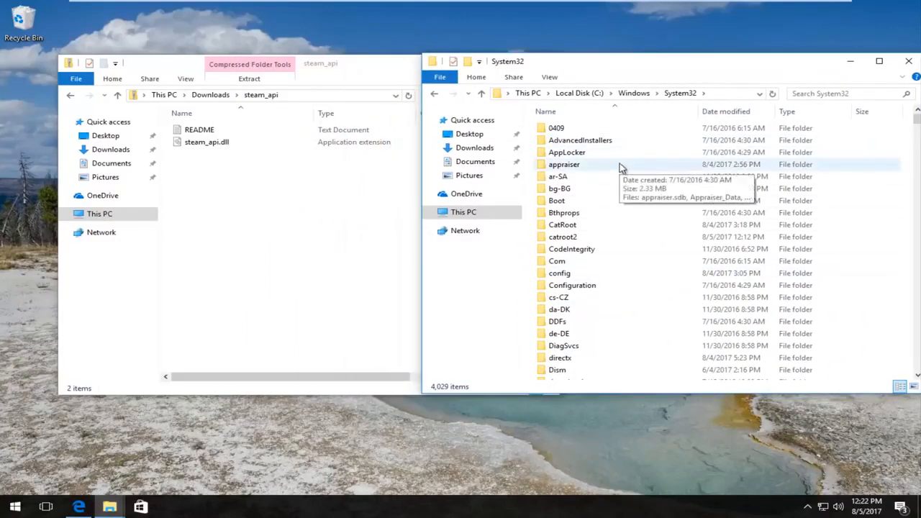
{"action": "mouse_move", "coordinate": [625, 245]}
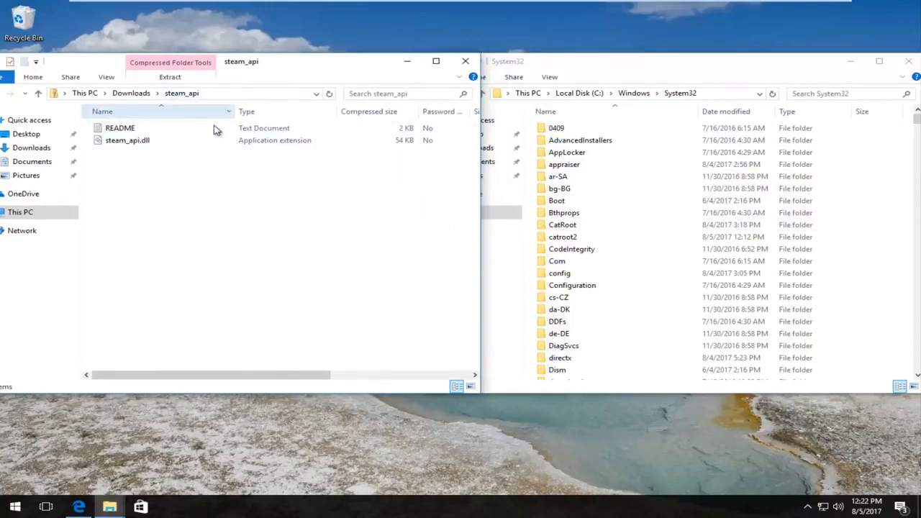
{"action": "left_click", "coordinate": [127, 139]}
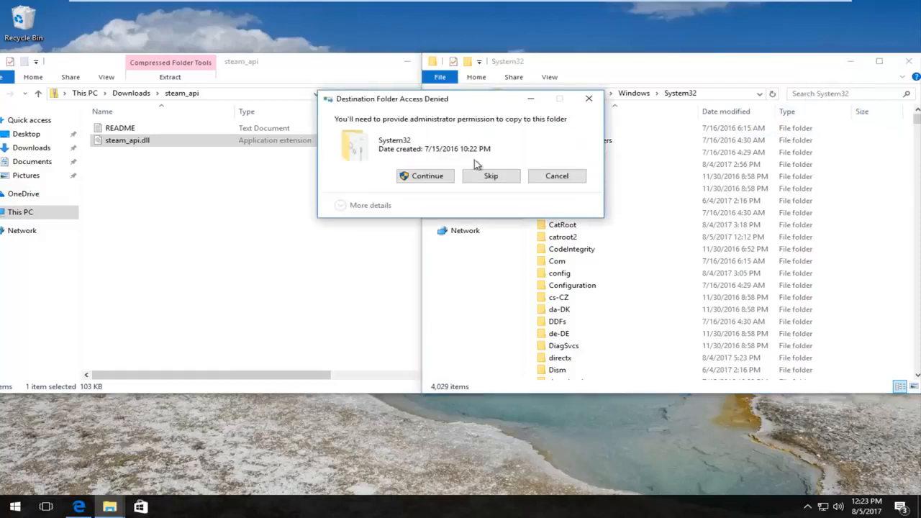
{"action": "mouse_move", "coordinate": [397, 162]}
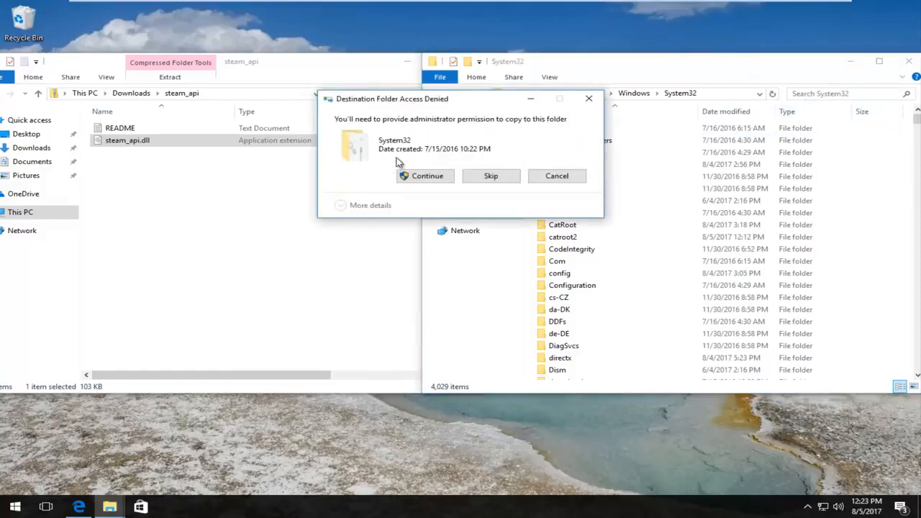
{"action": "mouse_move", "coordinate": [414, 173]}
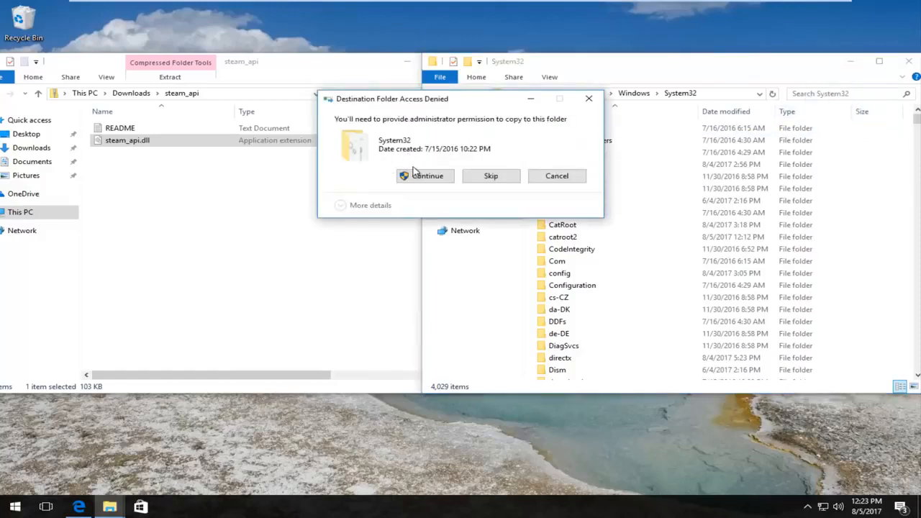
Step: Grant administrator permission to copy steam_api.dll into System32 and close the folder windows
{"action": "left_click", "coordinate": [426, 176]}
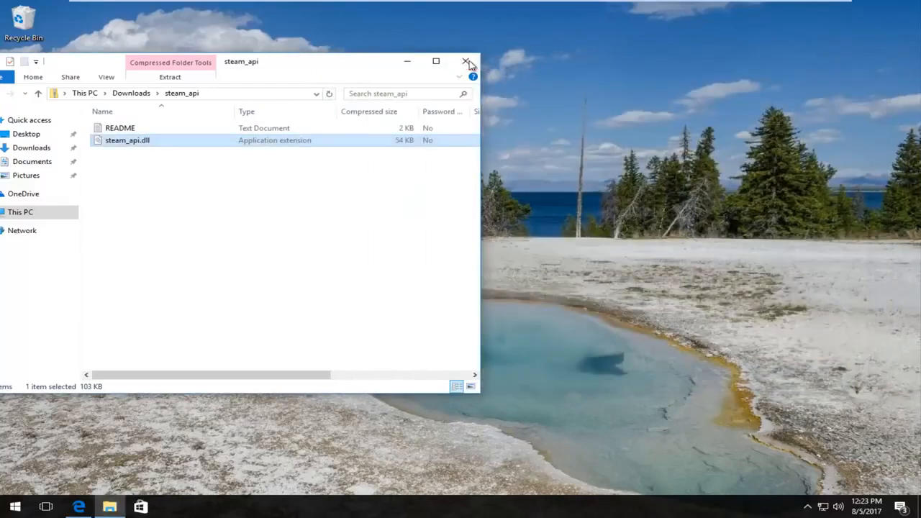
{"action": "left_click", "coordinate": [466, 62]}
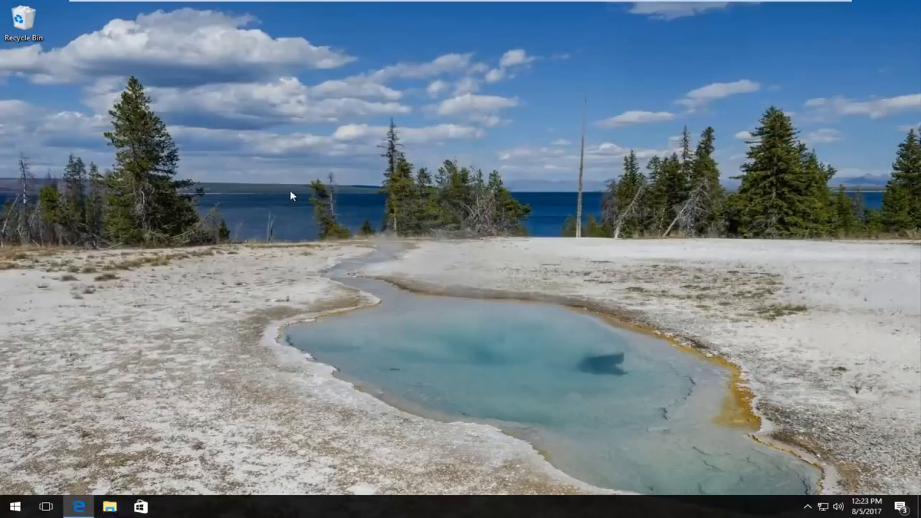